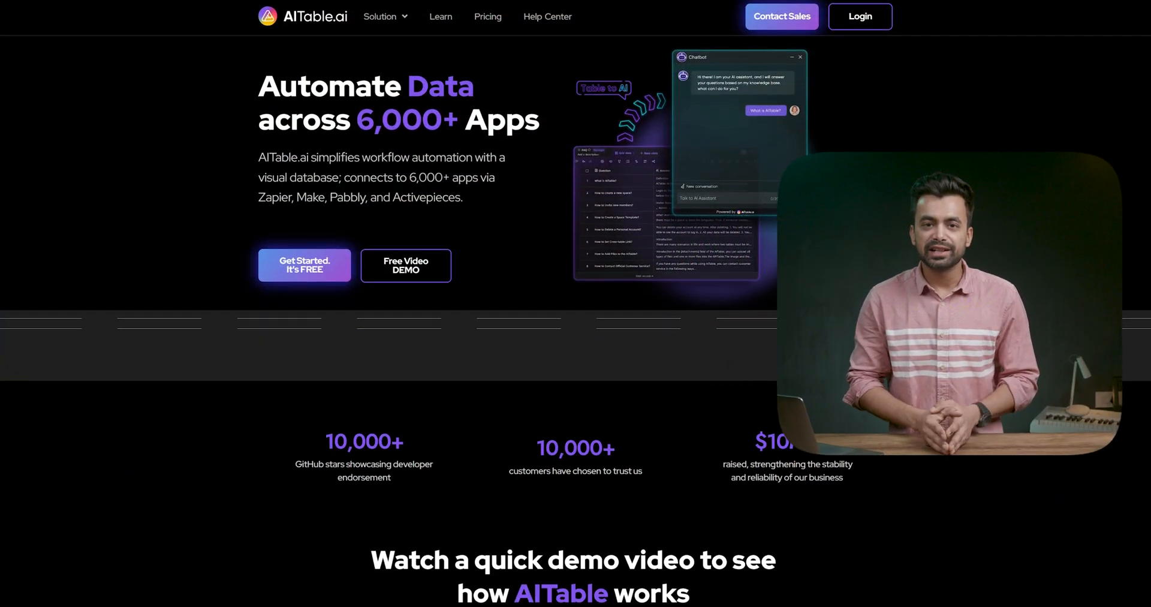
- Scroll through the 'For individual & small teams' plans on the Pricing page
{"action": "scroll", "scroll_direction": "down", "scroll_amount": 3}
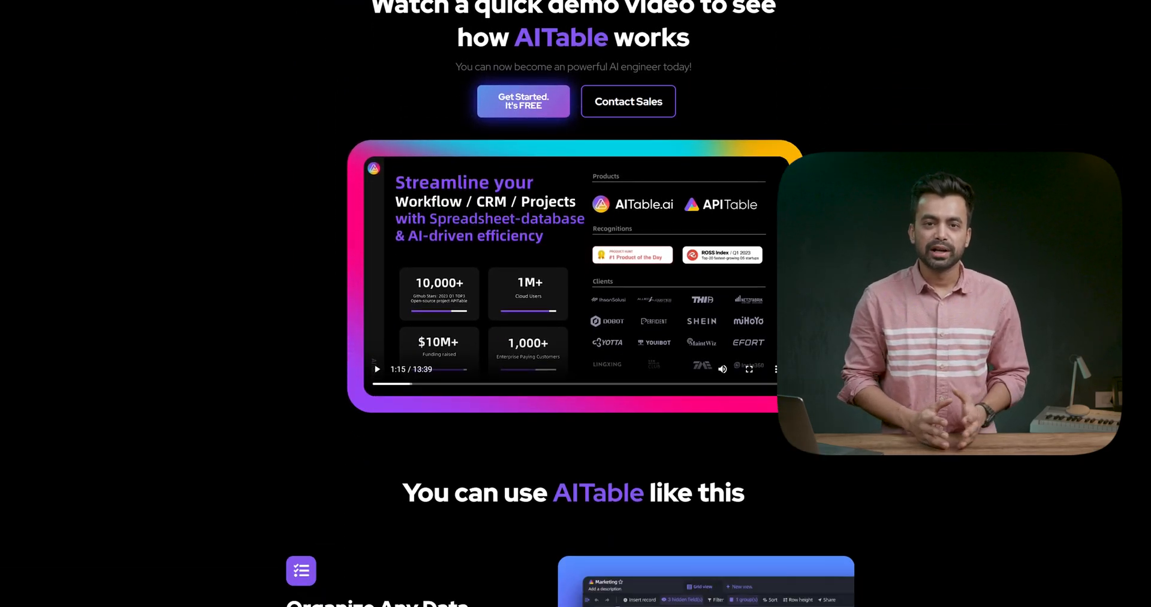
{"action": "scroll", "scroll_direction": "down", "scroll_amount": 3}
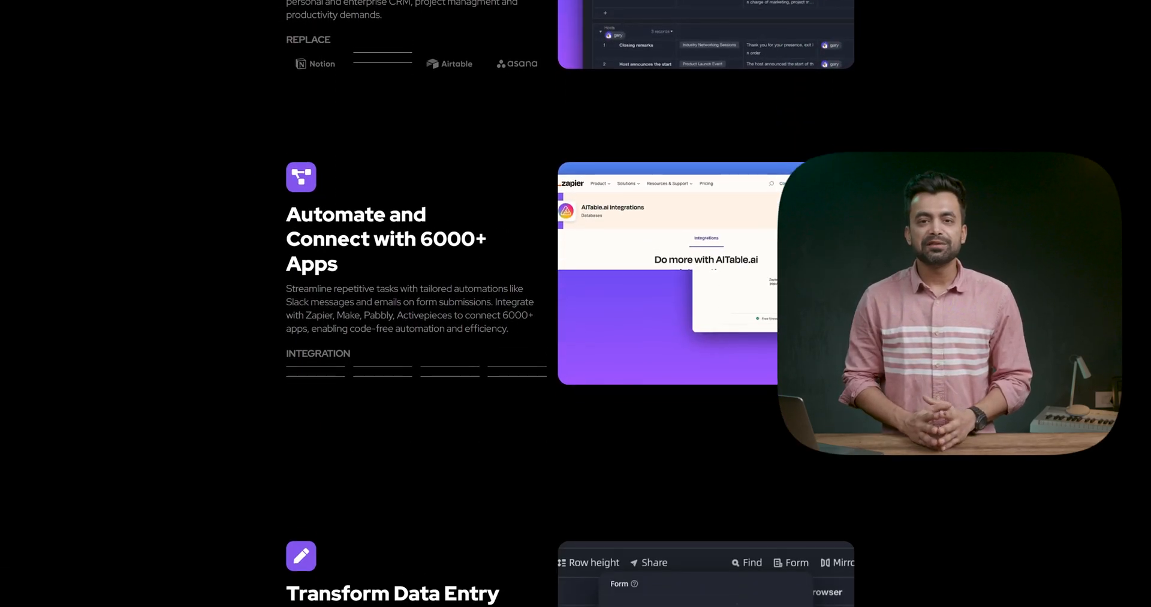
{"action": "scroll", "scroll_direction": "down", "scroll_amount": 3}
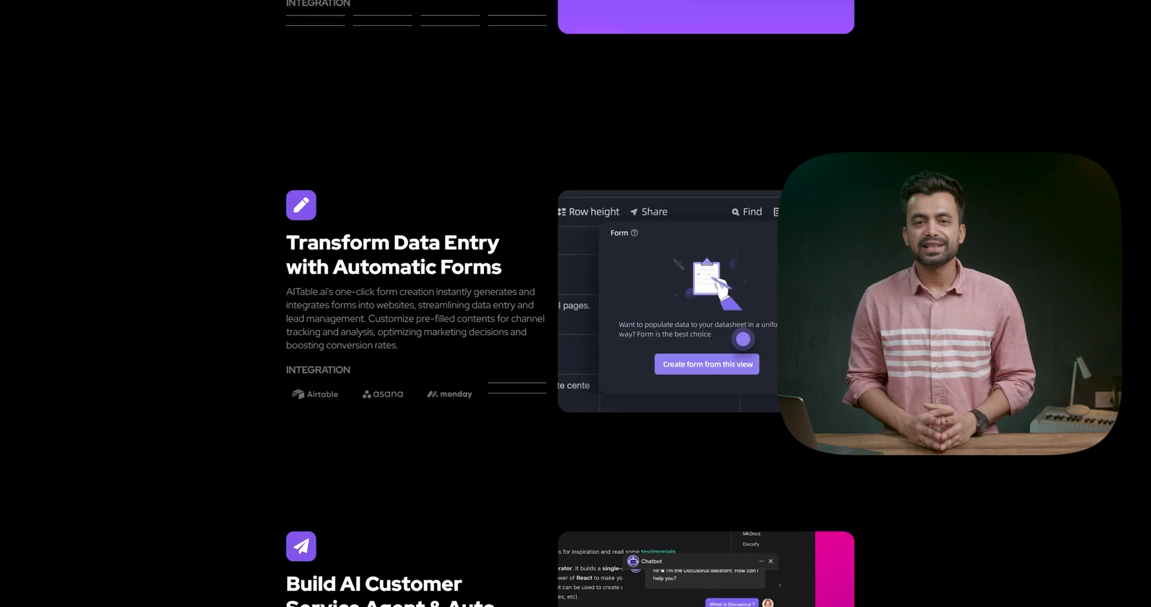
{"action": "scroll", "scroll_direction": "up", "scroll_amount": 3}
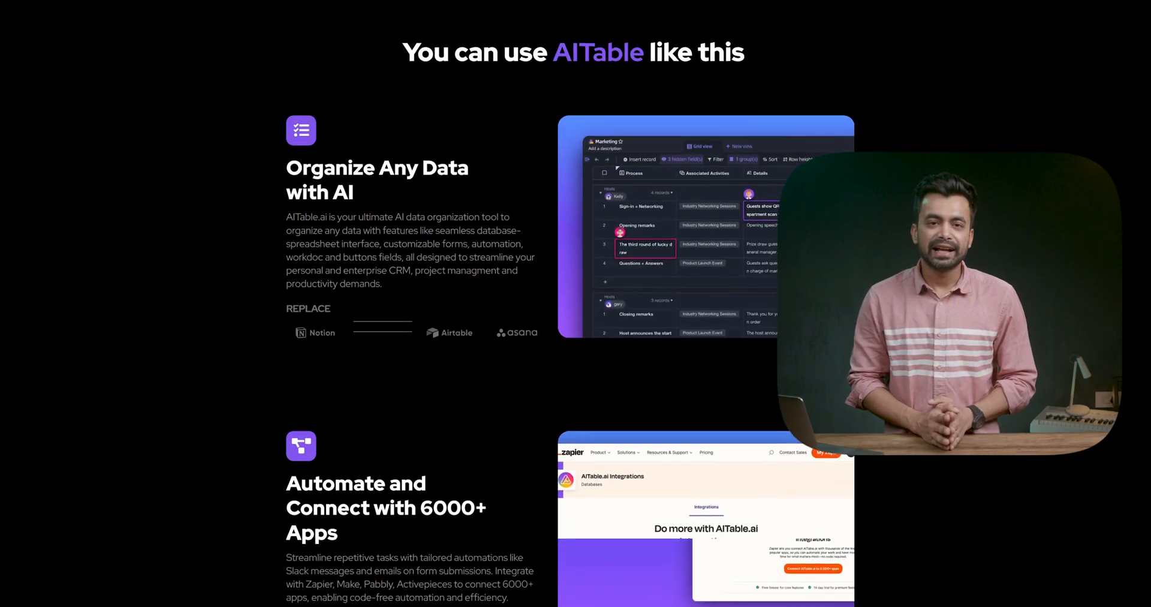
{"action": "scroll", "scroll_direction": "up", "scroll_amount": 3}
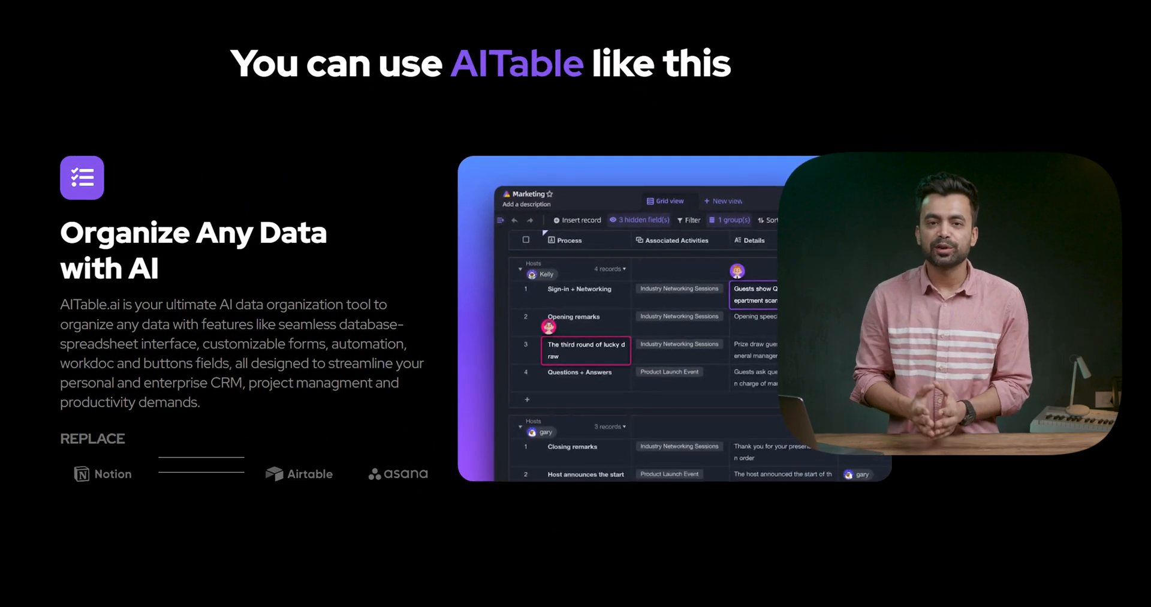
{"action": "scroll", "scroll_direction": "down", "scroll_amount": 3}
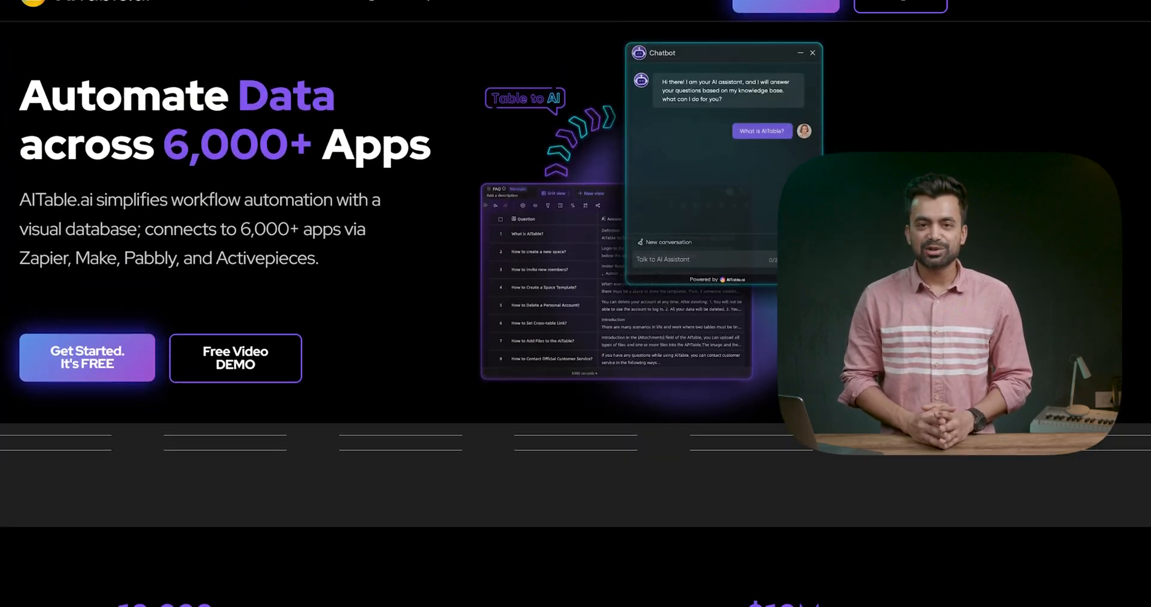
{"action": "scroll", "scroll_direction": "up", "scroll_amount": 3}
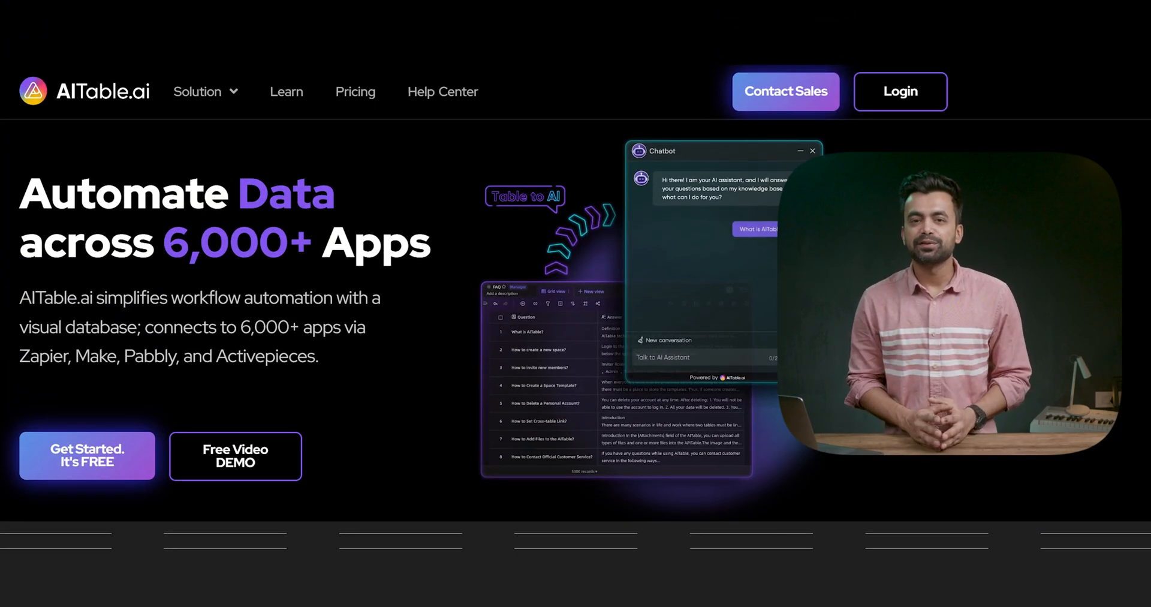
{"action": "scroll", "scroll_direction": "down", "scroll_amount": 3}
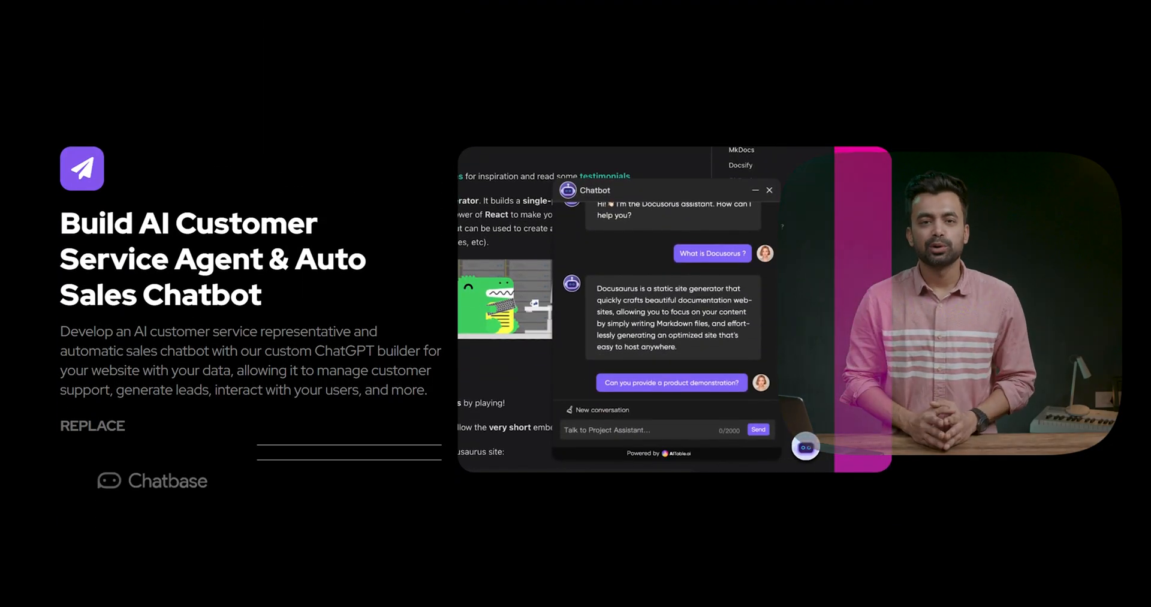
{"action": "scroll", "scroll_direction": "down", "scroll_amount": 3}
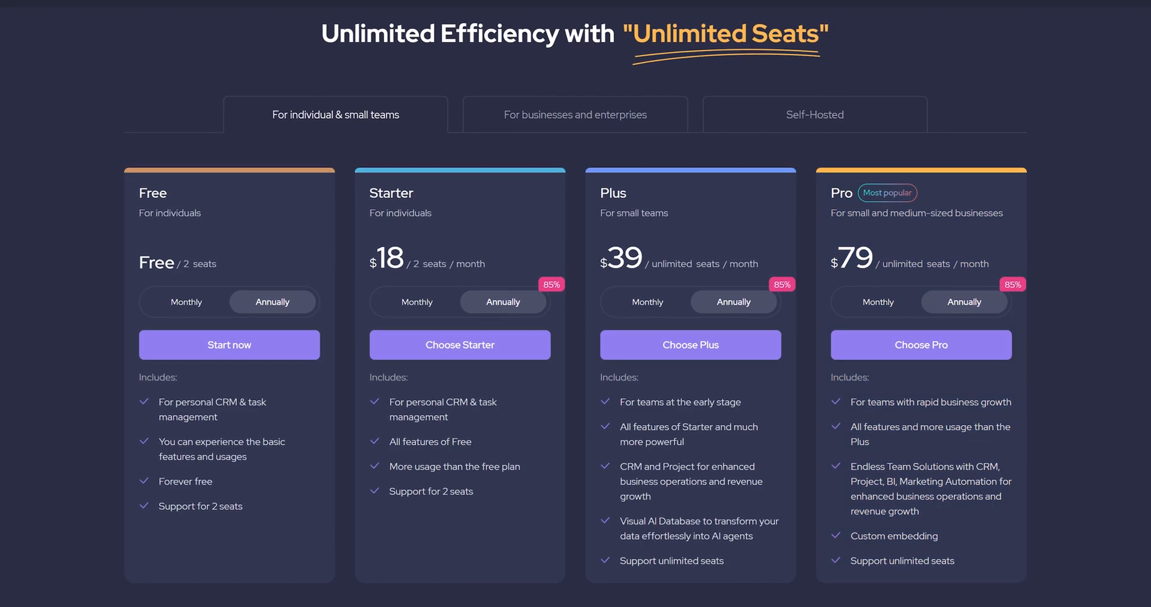
{"action": "scroll", "scroll_direction": "down", "scroll_amount": 3}
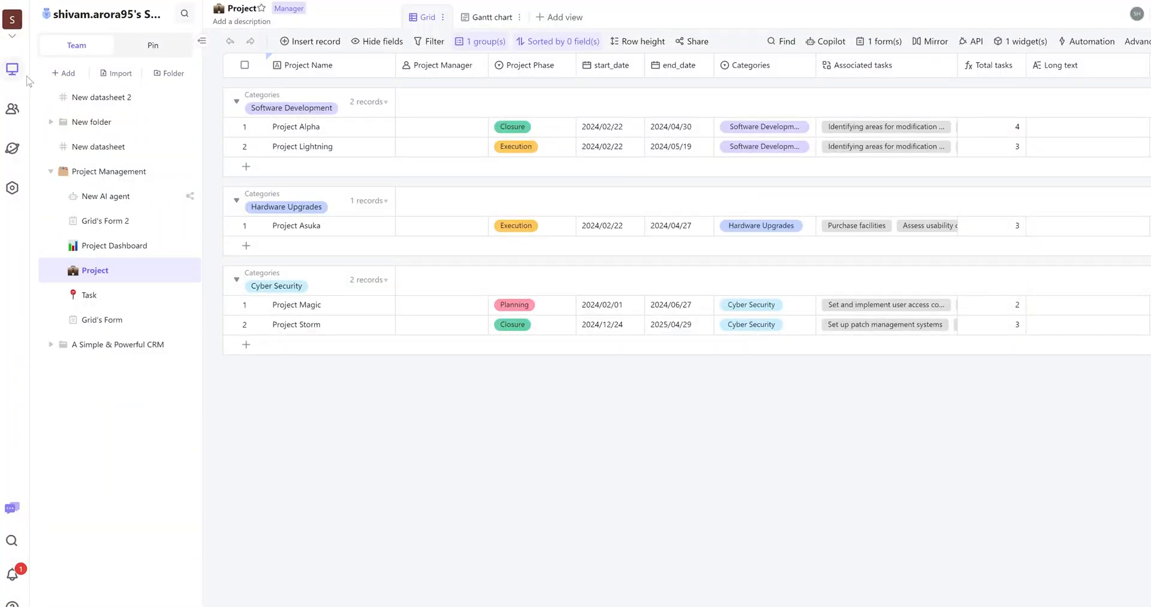
{"action": "mouse_move", "coordinate": [13, 109]}
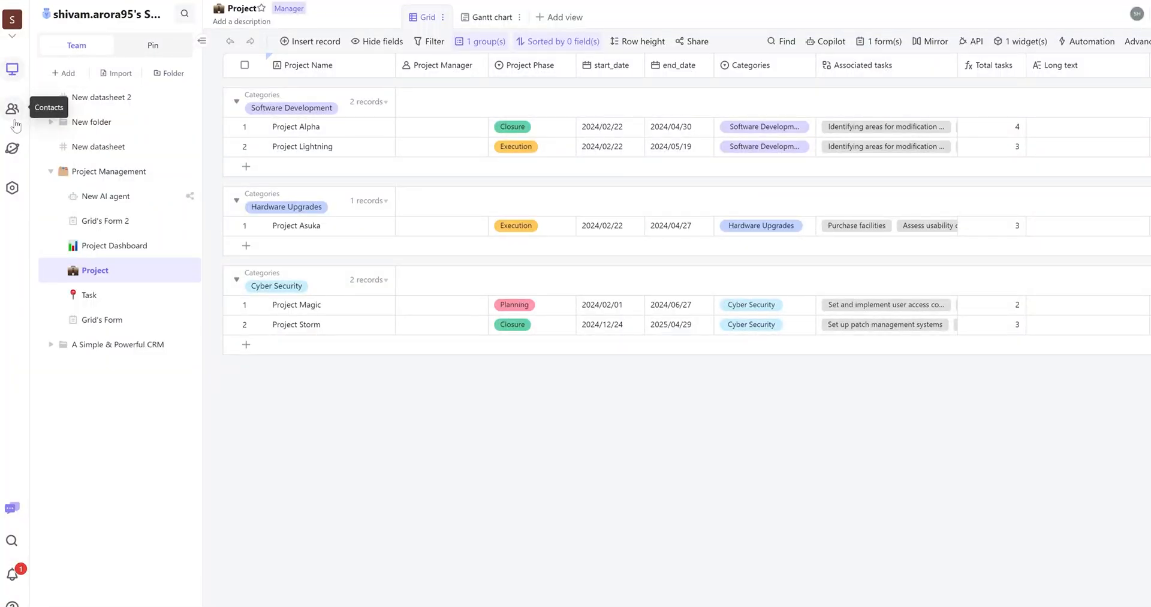
- Browse the Hot templates gallery, including Project Management and CRM templates
{"action": "left_click", "coordinate": [12, 148]}
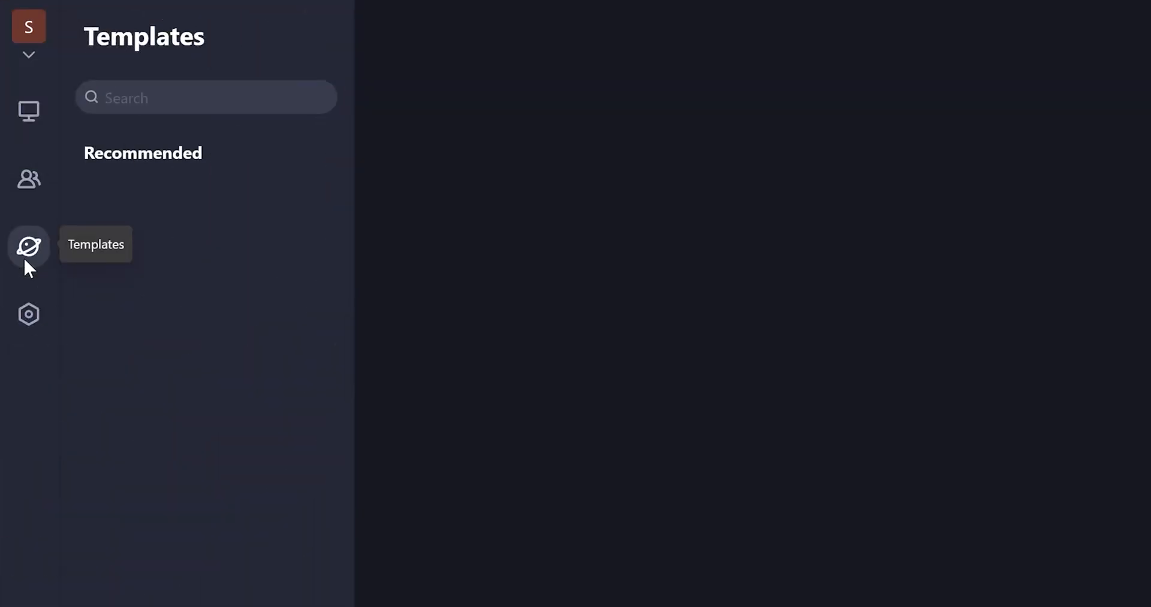
{"action": "left_click", "coordinate": [28, 246]}
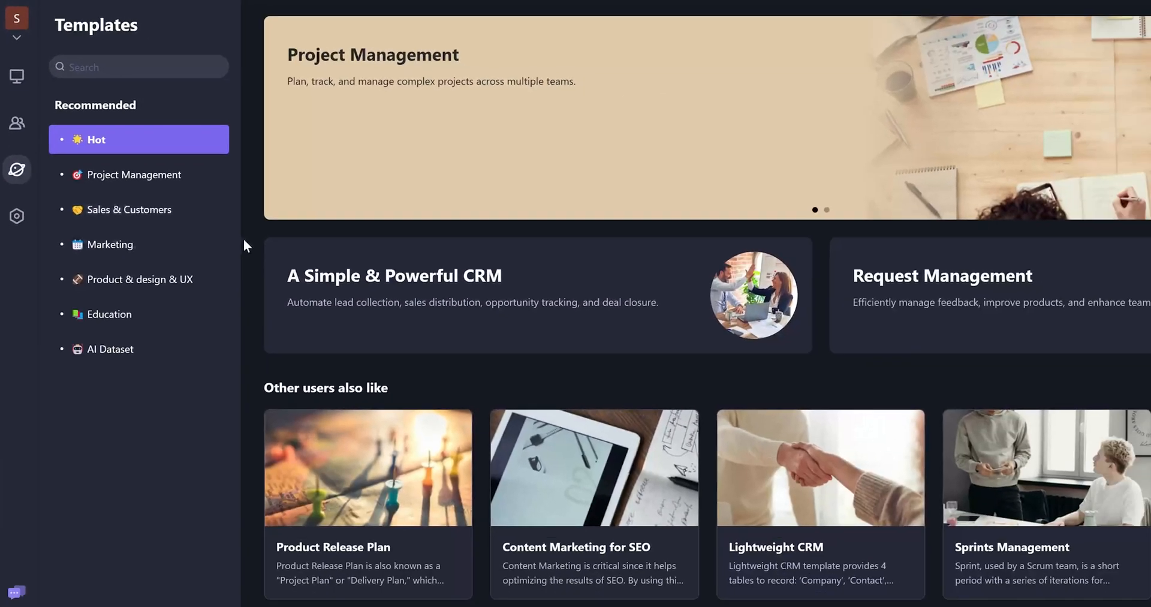
{"action": "scroll", "scroll_direction": "down", "scroll_amount": 3}
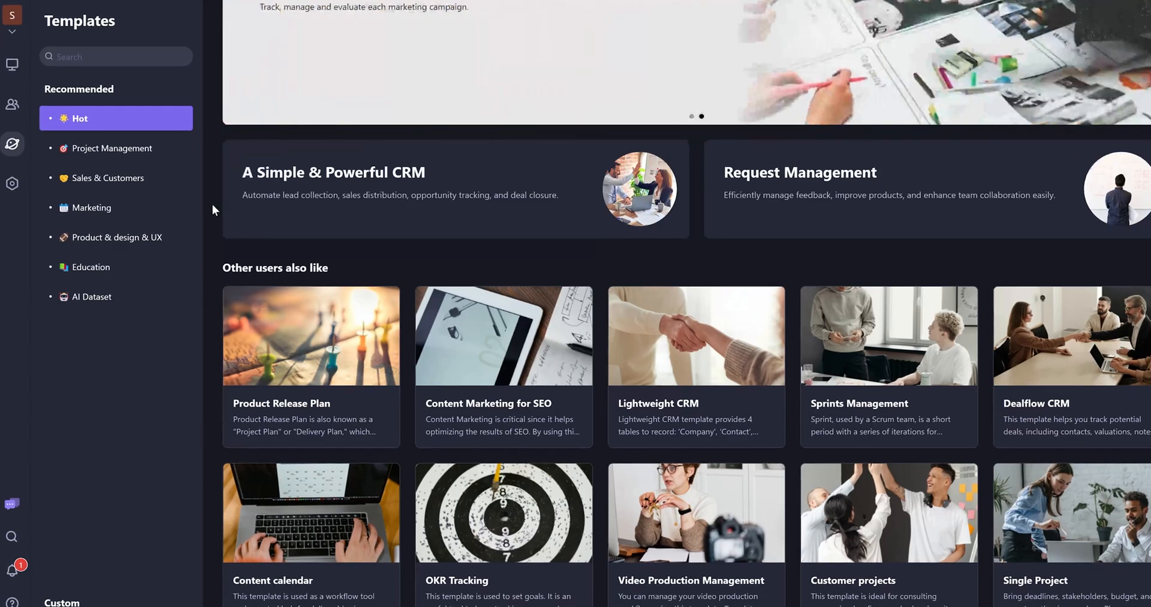
{"action": "scroll", "scroll_direction": "down", "scroll_amount": 3}
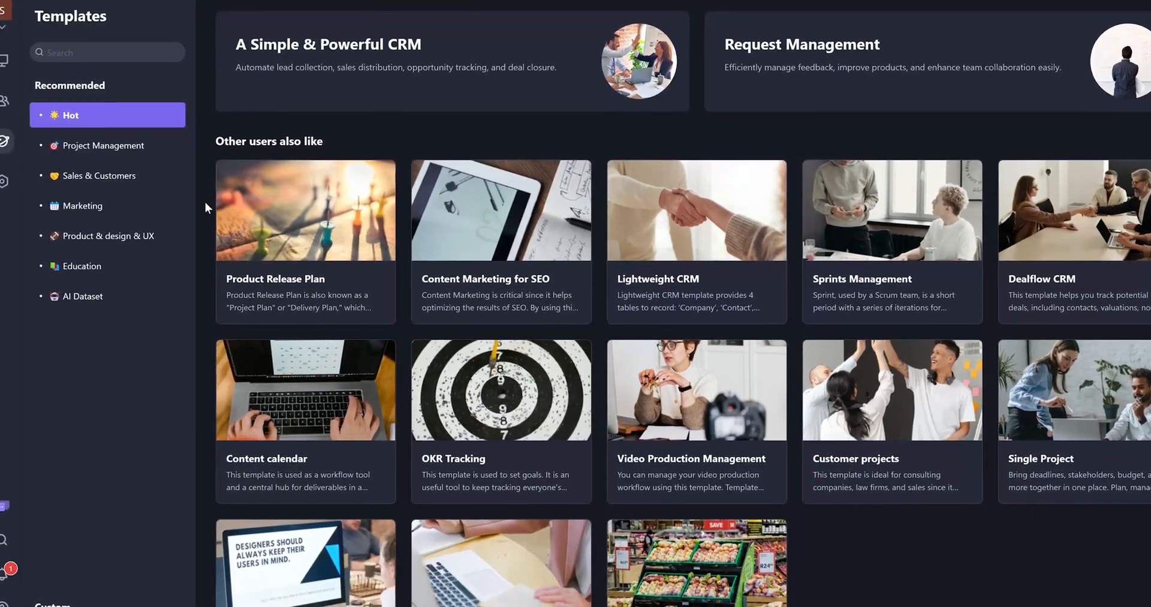
{"action": "scroll", "scroll_direction": "down", "scroll_amount": 3}
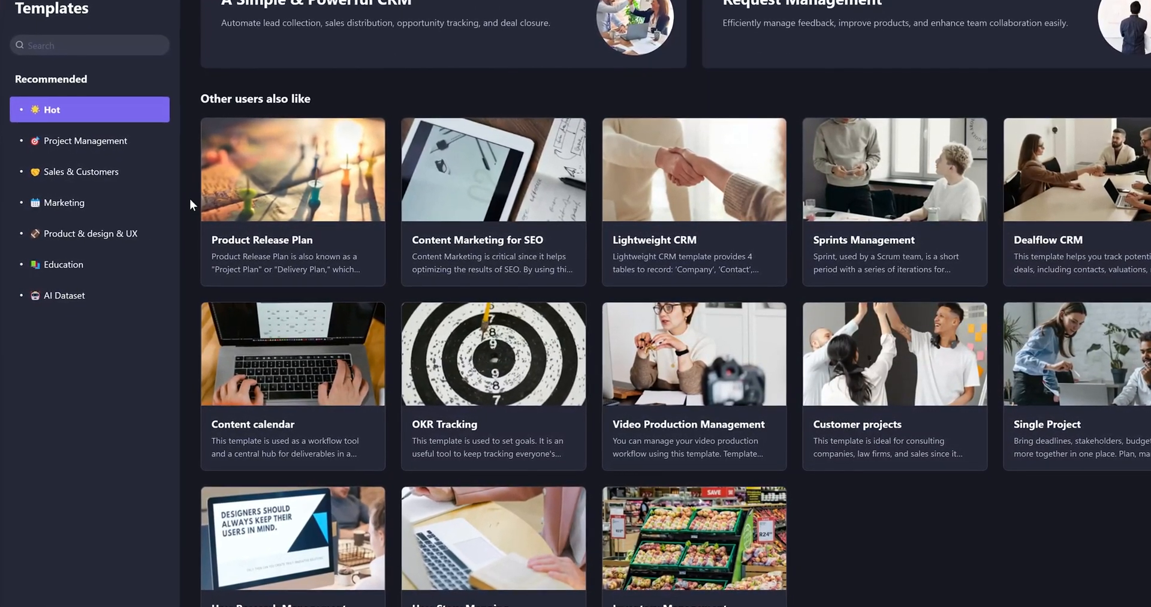
{"action": "scroll", "scroll_direction": "up", "scroll_amount": 3}
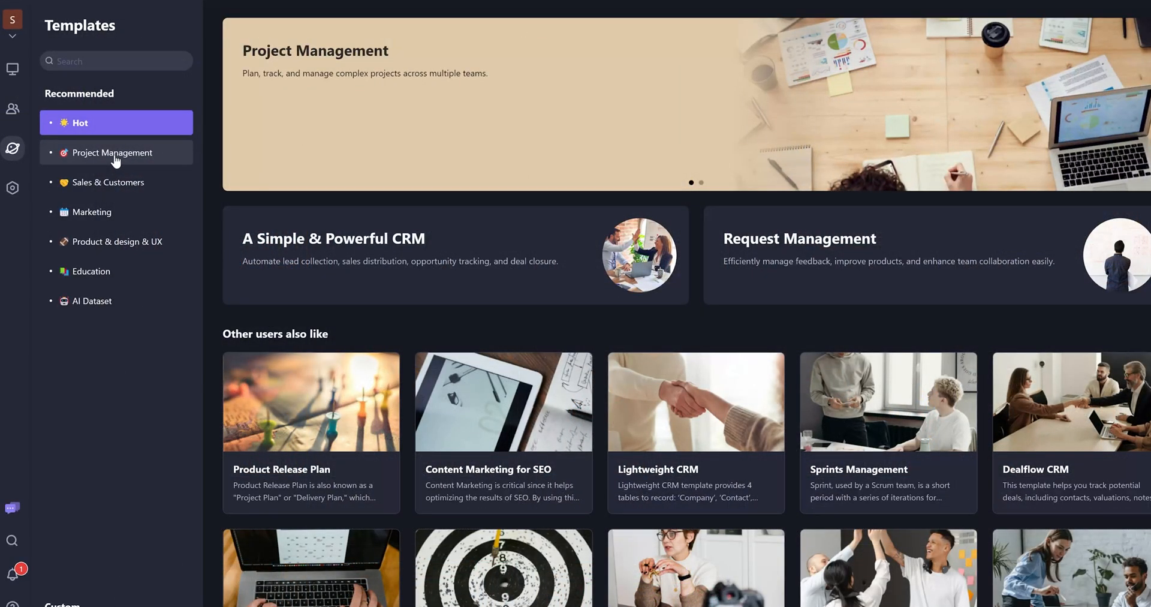
- Filter to Project Management templates and show Project Management 3's New item menu
{"action": "left_click", "coordinate": [112, 152]}
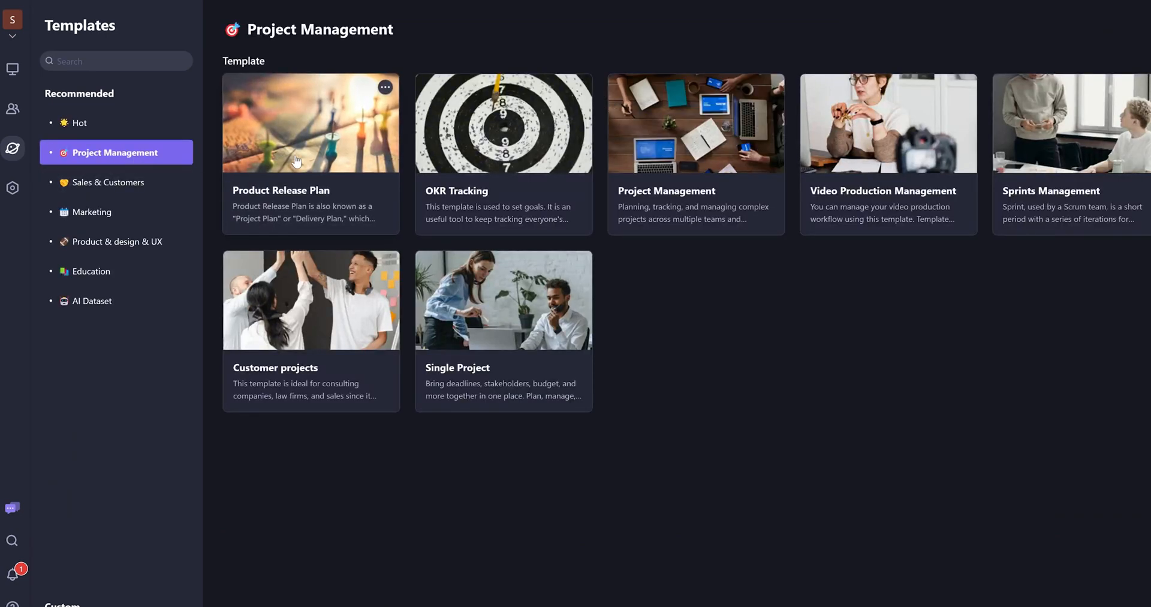
{"action": "mouse_move", "coordinate": [337, 223]}
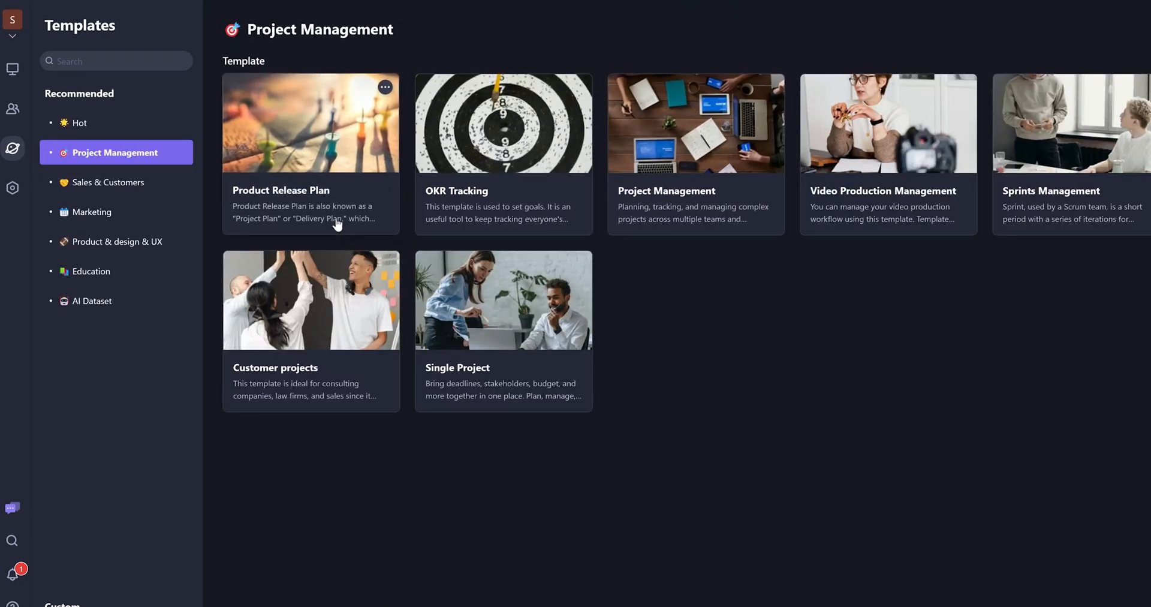
{"action": "mouse_move", "coordinate": [781, 228]}
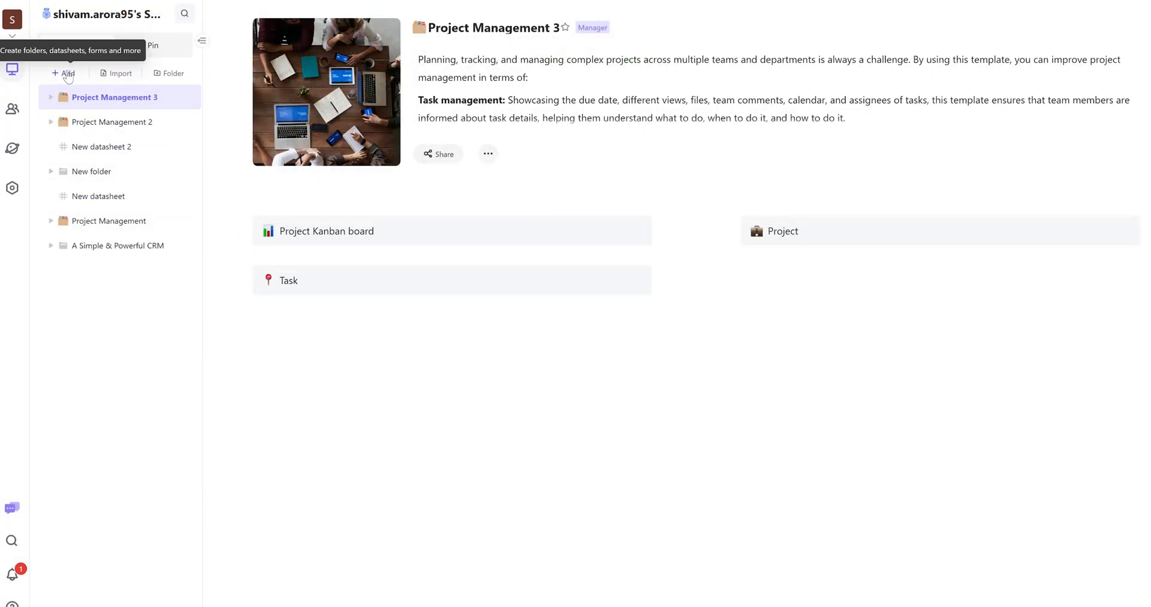
{"action": "left_click", "coordinate": [64, 73]}
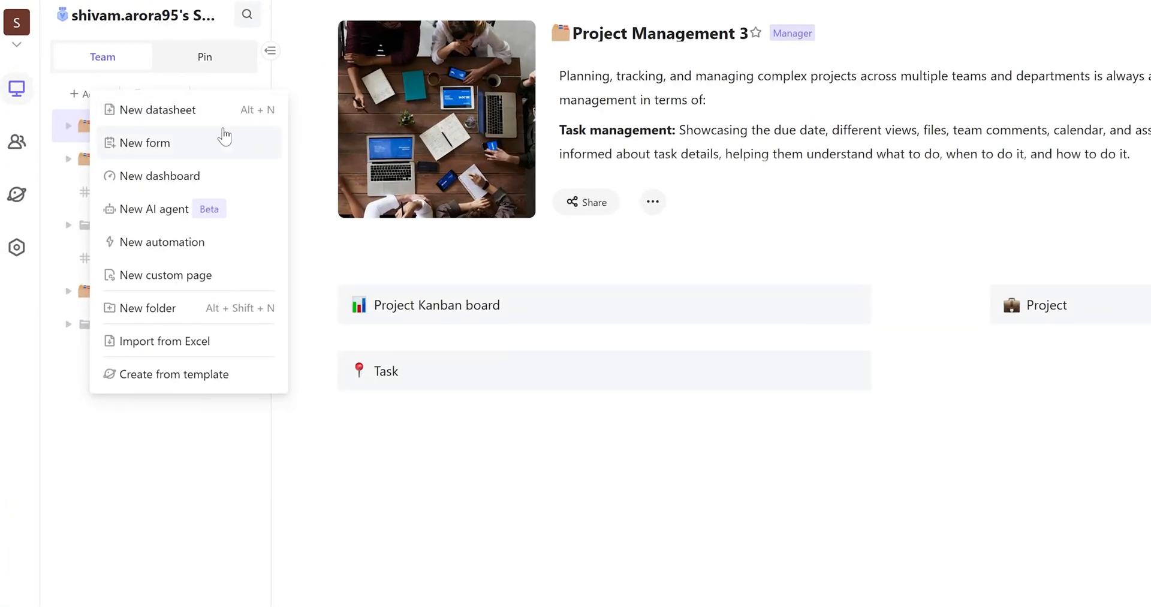
{"action": "mouse_move", "coordinate": [203, 242]}
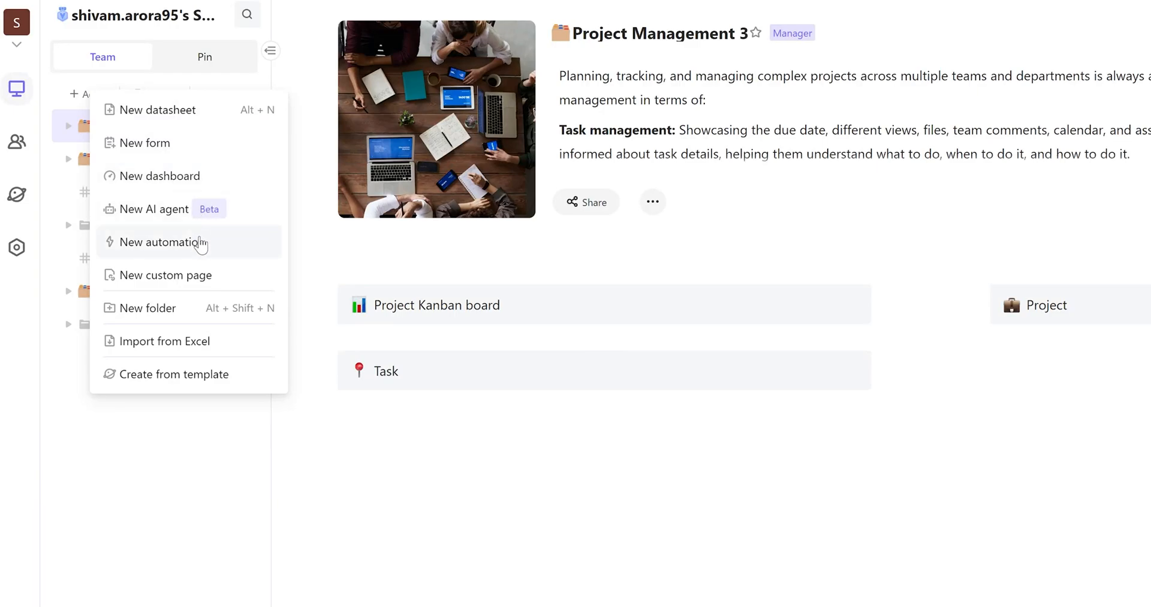
{"action": "mouse_move", "coordinate": [202, 363]}
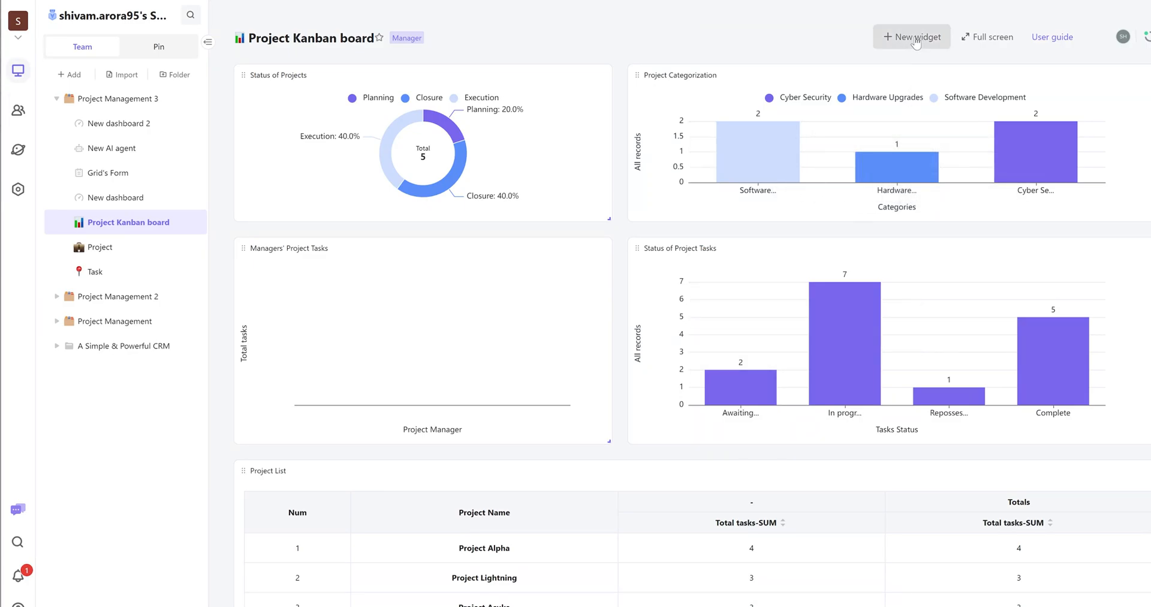
- Browse recommended widgets in the Widget Center for the Project Kanban board dashboard
{"action": "left_click", "coordinate": [911, 36]}
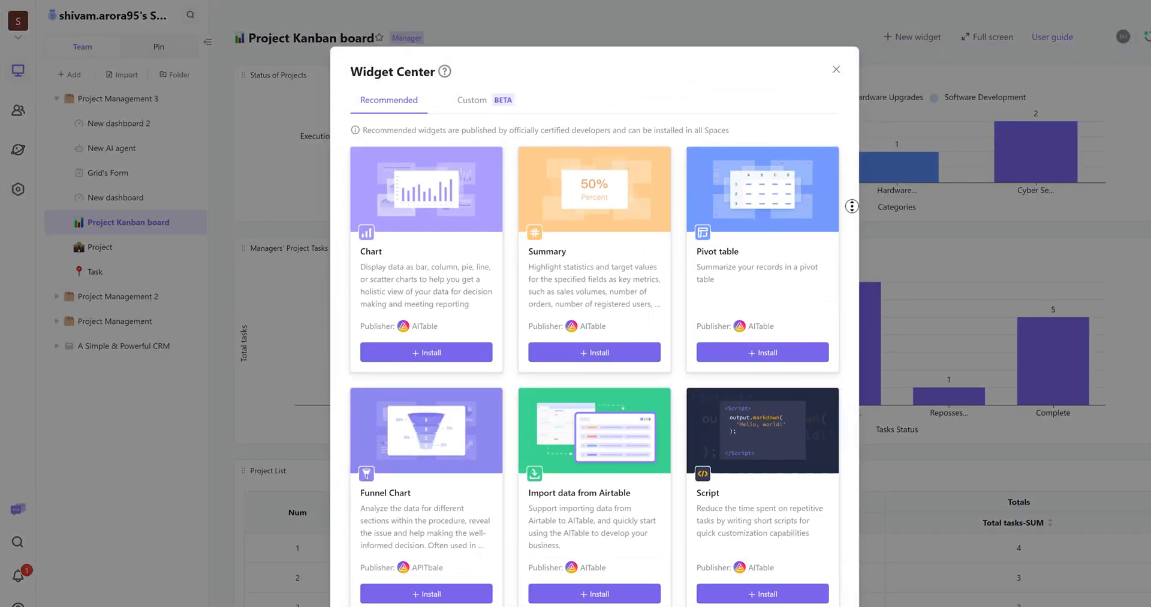
{"action": "scroll", "scroll_direction": "down", "scroll_amount": 3}
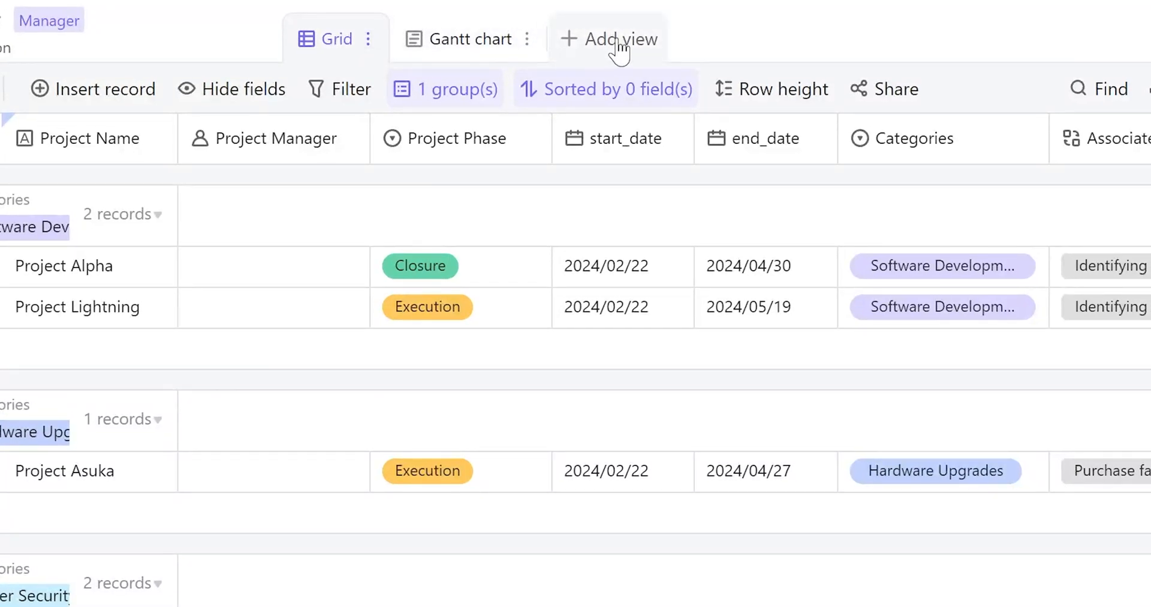
- Use Add view to create Gallery, Kanban, Gantt, Calendar and Architecture project views
{"action": "left_click", "coordinate": [622, 38]}
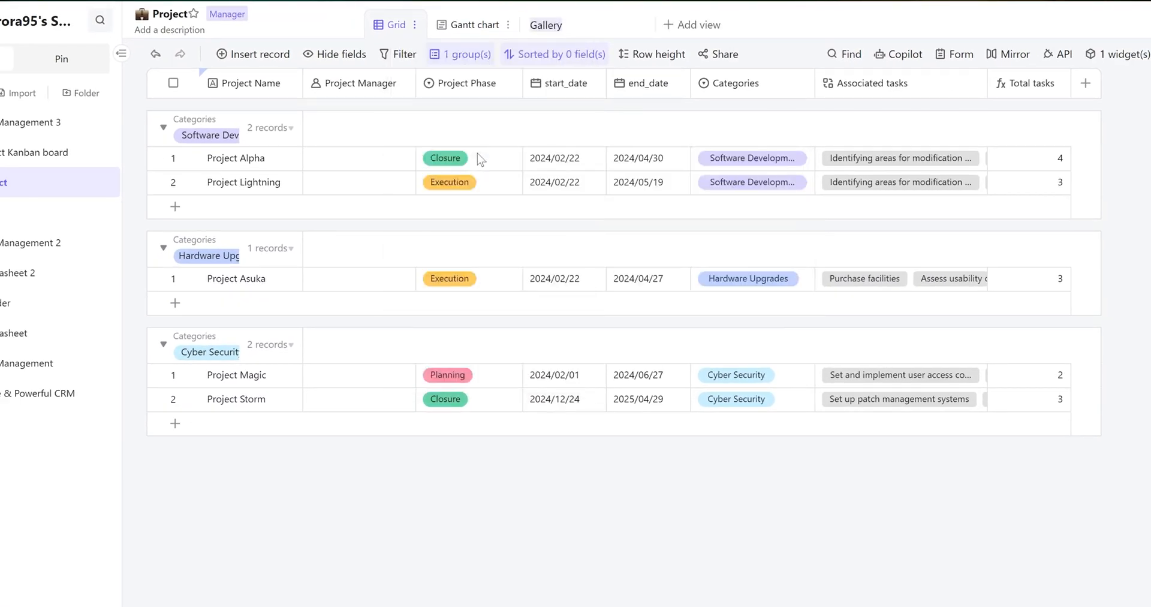
{"action": "left_click", "coordinate": [554, 24]}
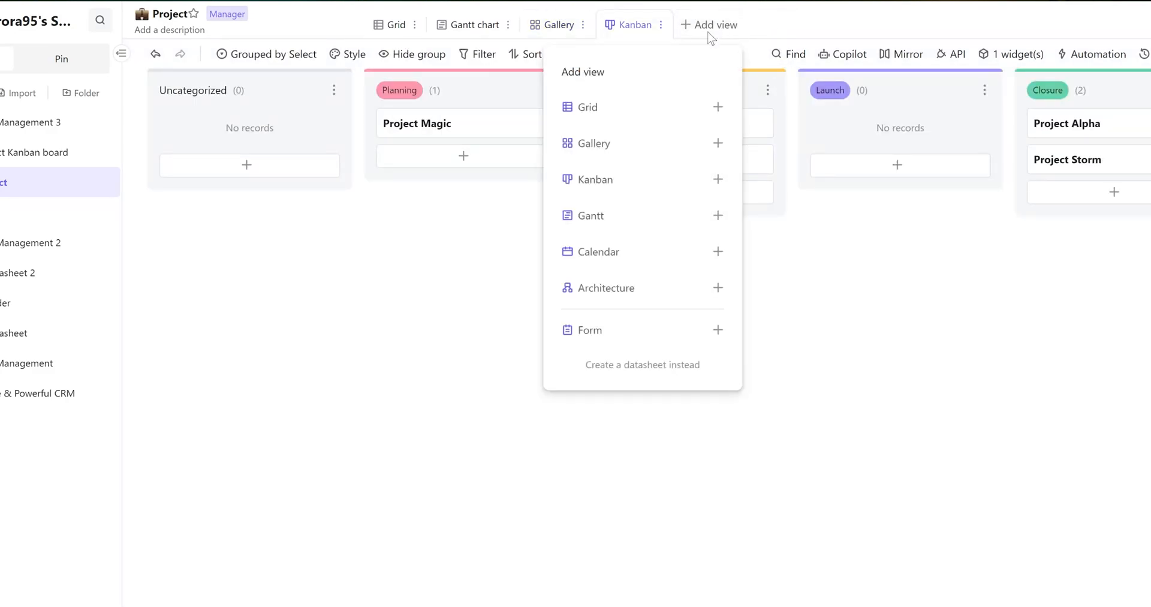
{"action": "left_click", "coordinate": [589, 216]}
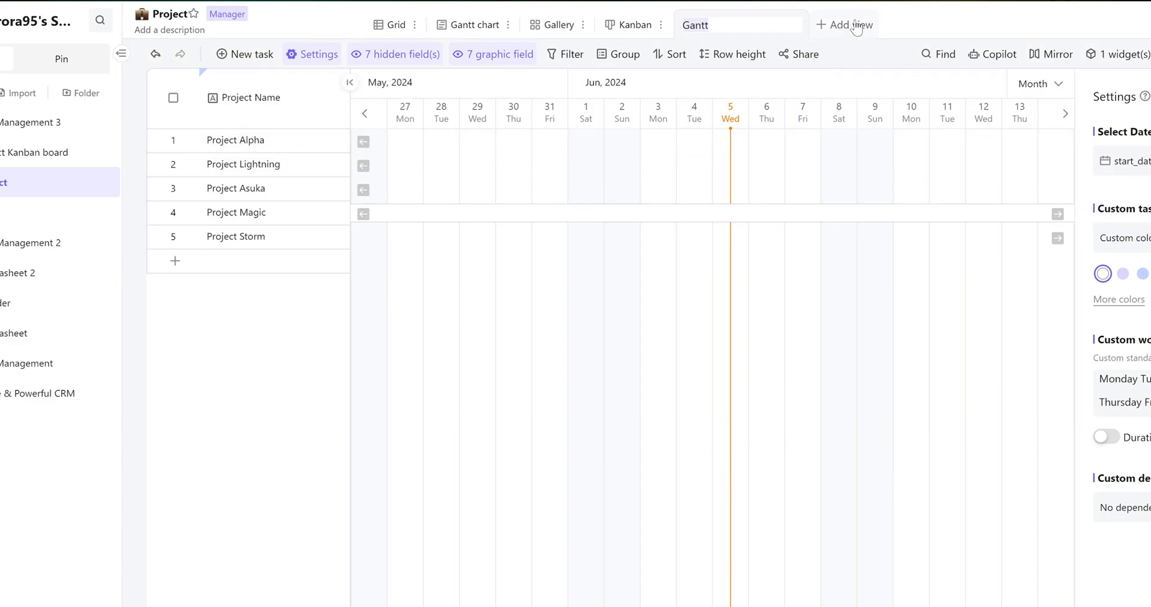
{"action": "left_click", "coordinate": [847, 24]}
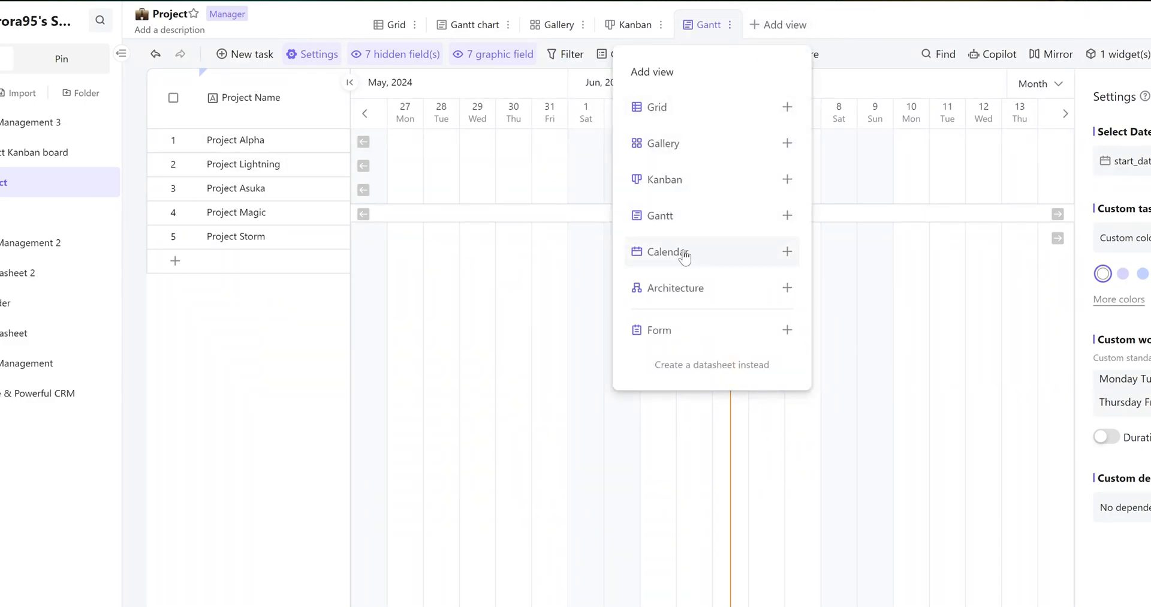
{"action": "left_click", "coordinate": [394, 24]}
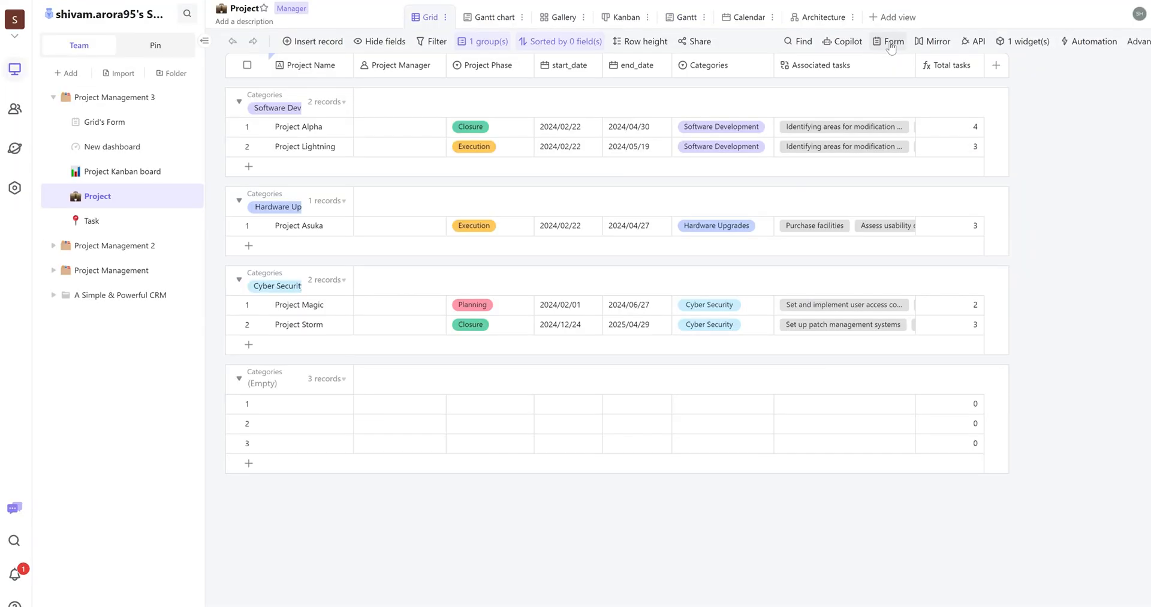
- Create Grid's Form 2 from the Project grid and review its fields
{"action": "left_click", "coordinate": [893, 41]}
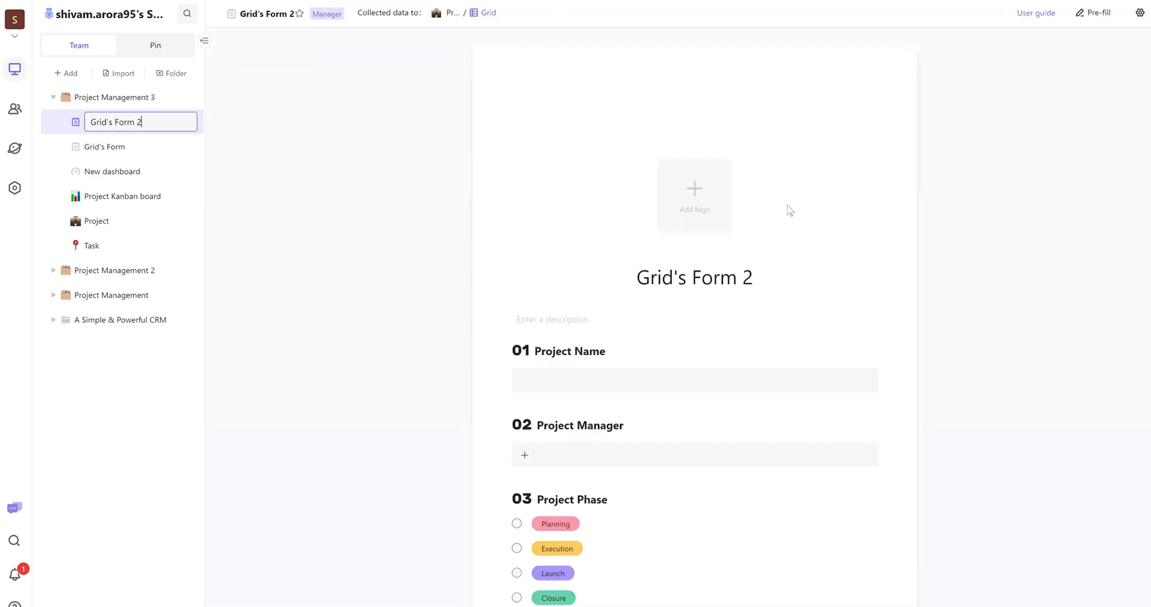
{"action": "scroll", "scroll_direction": "down", "scroll_amount": 3}
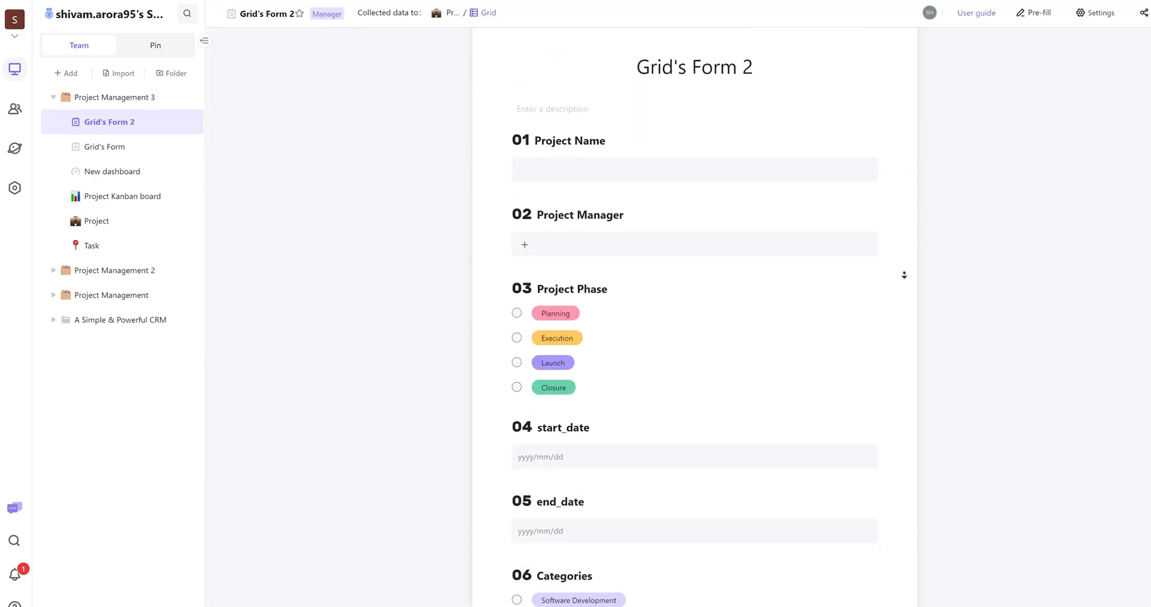
{"action": "scroll", "scroll_direction": "down", "scroll_amount": 3}
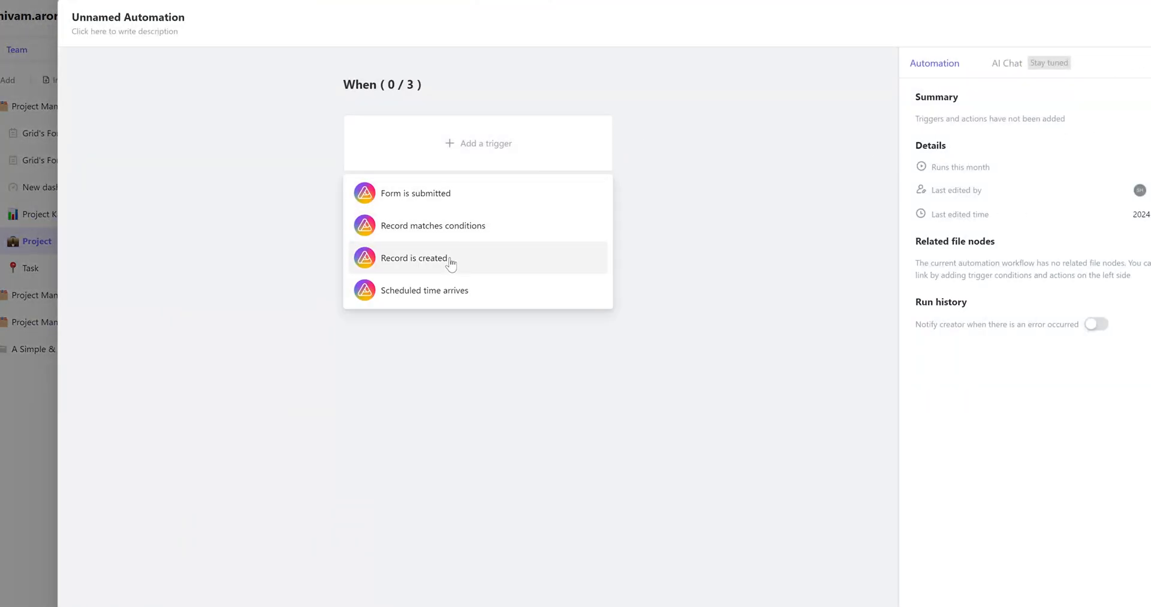
- Set a 'Record is created' trigger on Project and view the available actions
{"action": "left_click", "coordinate": [413, 258]}
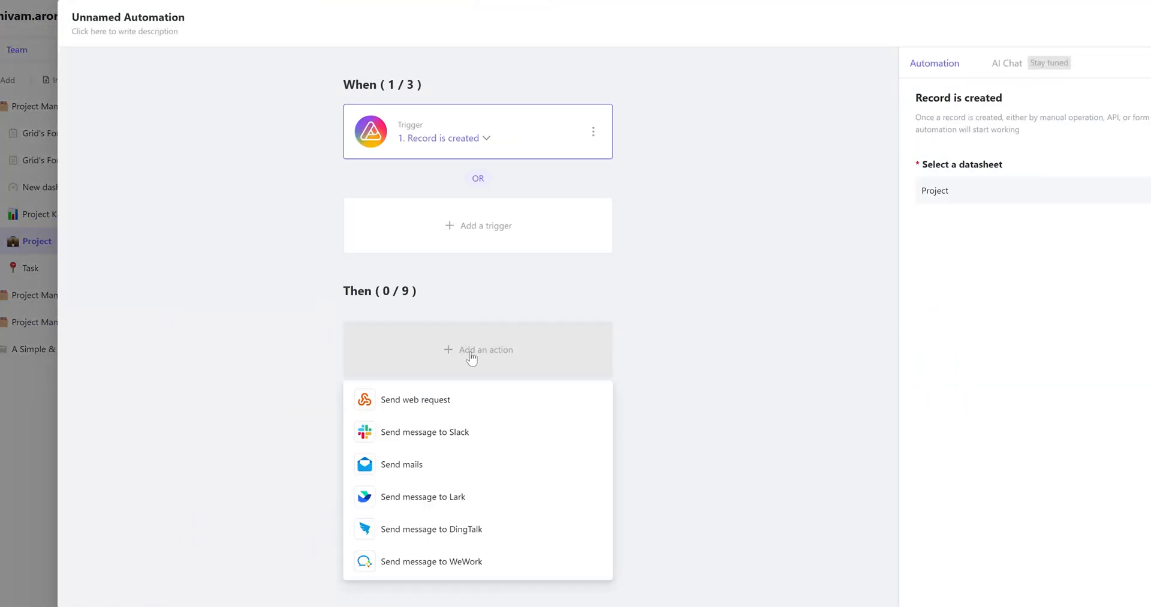
{"action": "left_click", "coordinate": [401, 464]}
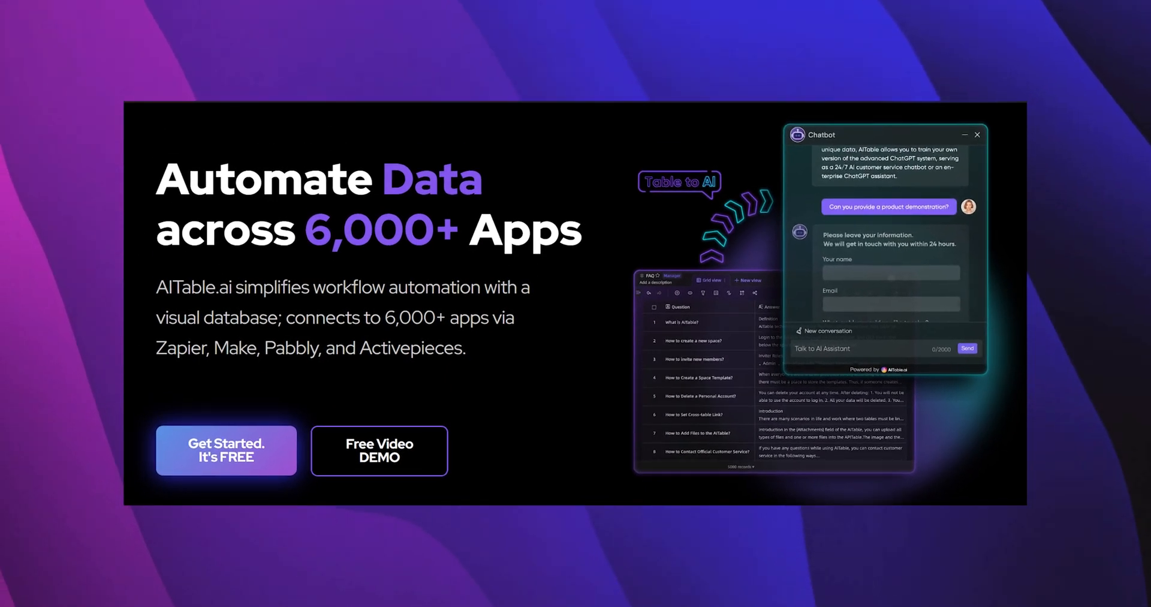
- Scroll from the Automate Data banner down to the automation blog article cards
{"action": "scroll", "scroll_direction": "down", "scroll_amount": 3}
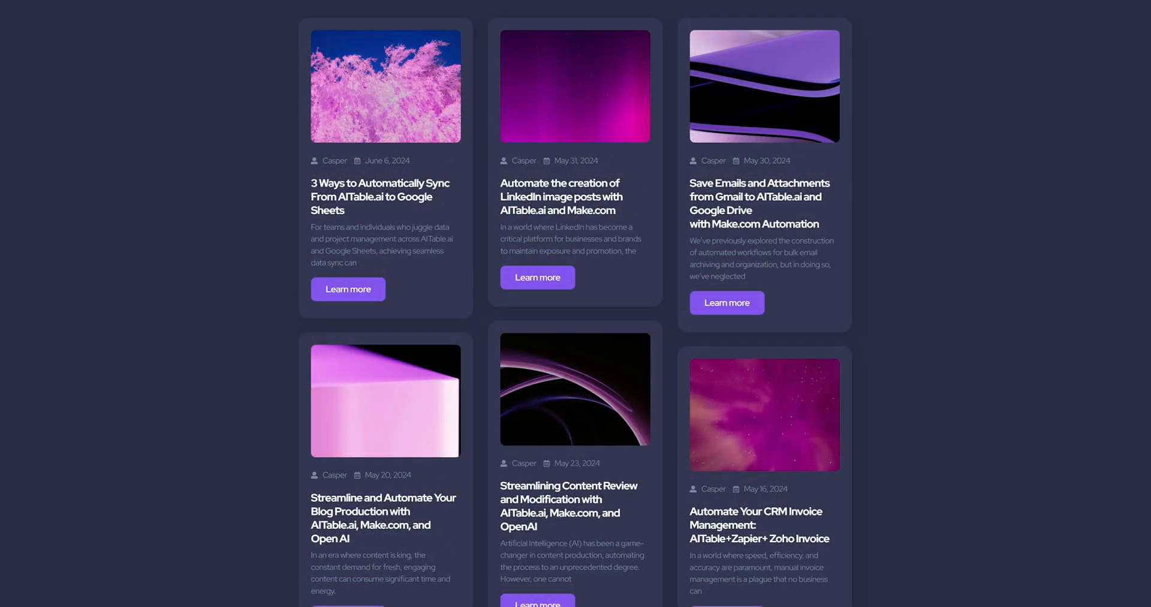
{"action": "scroll", "scroll_direction": "down", "scroll_amount": 3}
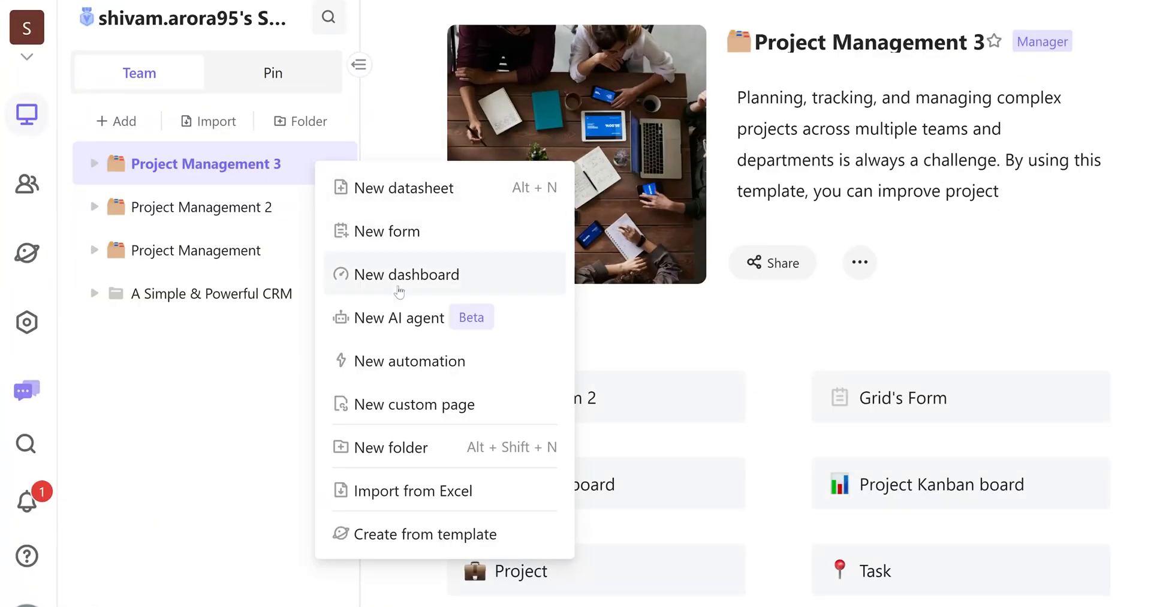
- Start a Q&A AI agent in Project Management 3 and pick a datasheet source
{"action": "left_click", "coordinate": [399, 316]}
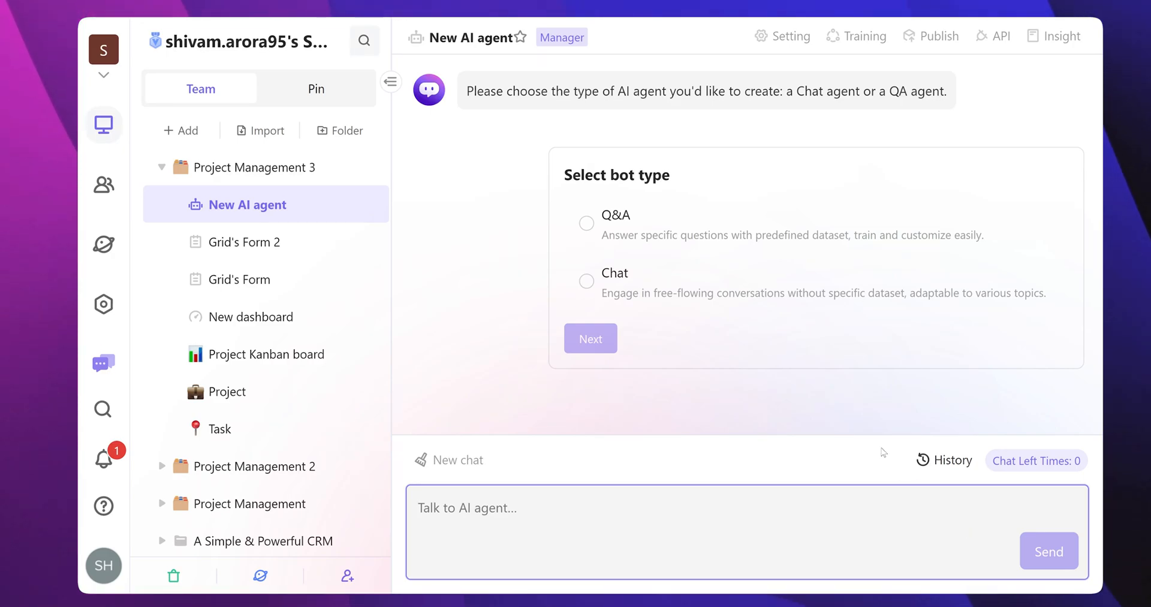
{"action": "left_click", "coordinate": [586, 222]}
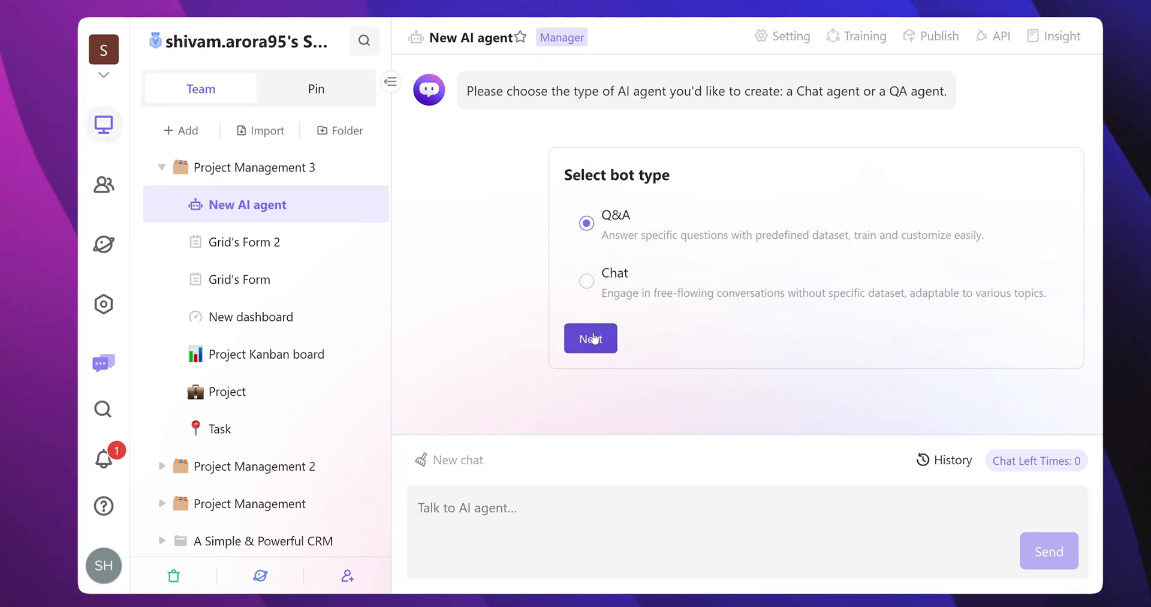
{"action": "left_click", "coordinate": [590, 338]}
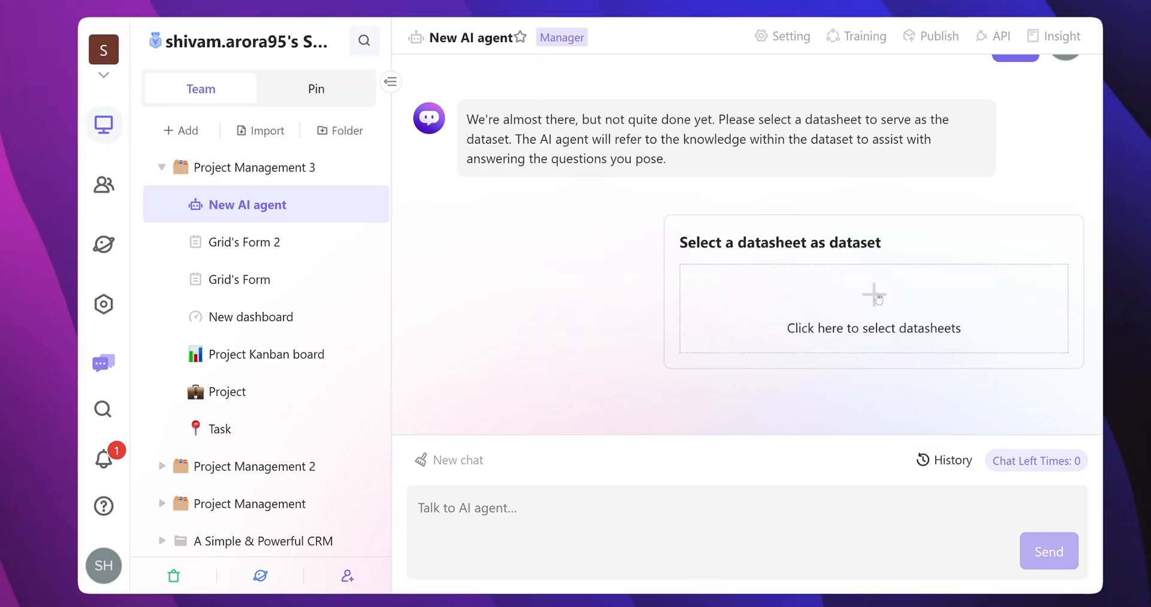
{"action": "left_click", "coordinate": [219, 428]}
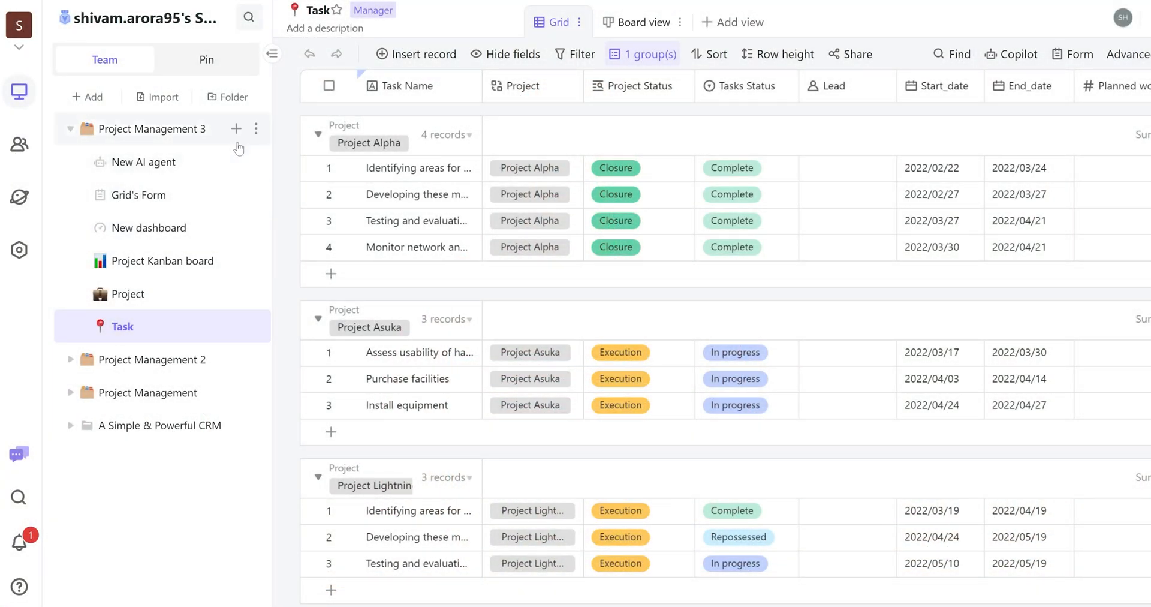
- Add New dashboard 2 to Project Management 3 and install a Chart widget
{"action": "left_click", "coordinate": [236, 128]}
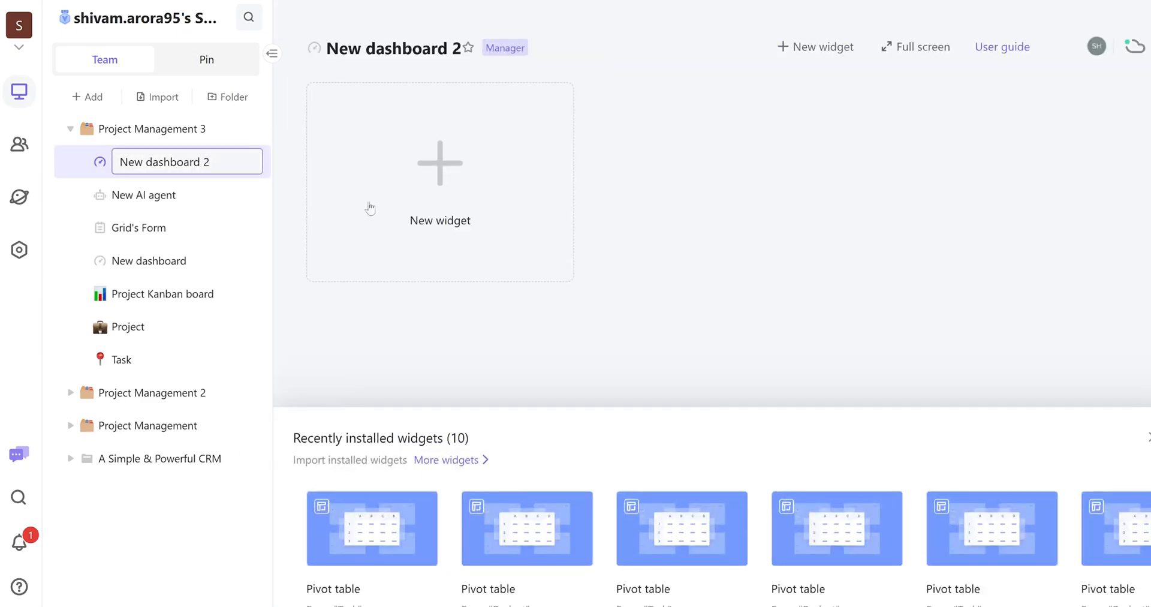
{"action": "left_click", "coordinate": [440, 163]}
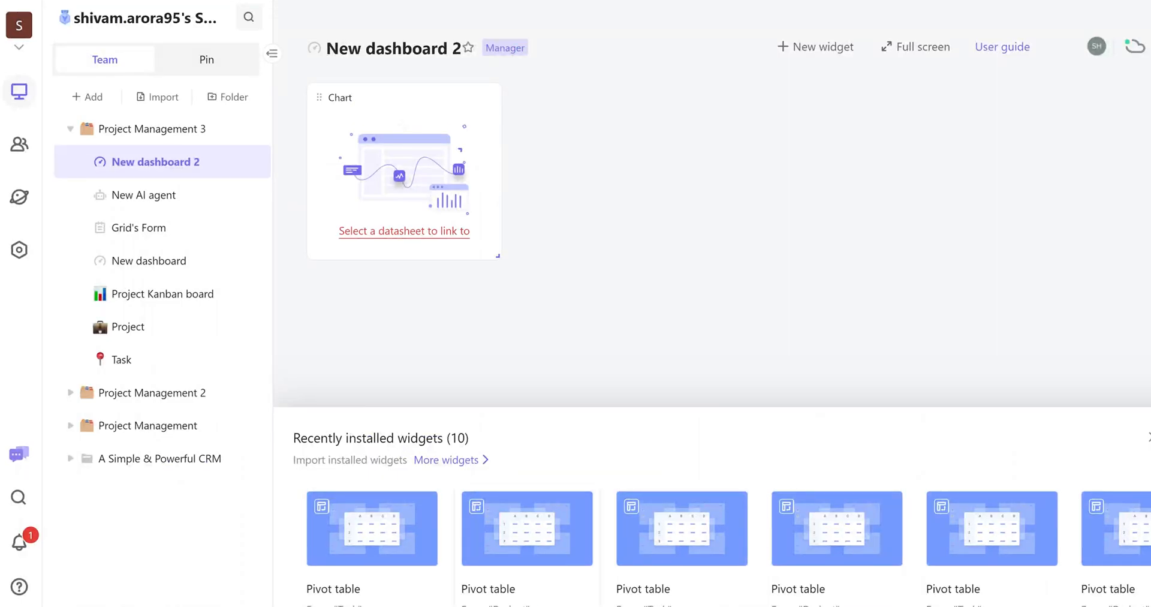